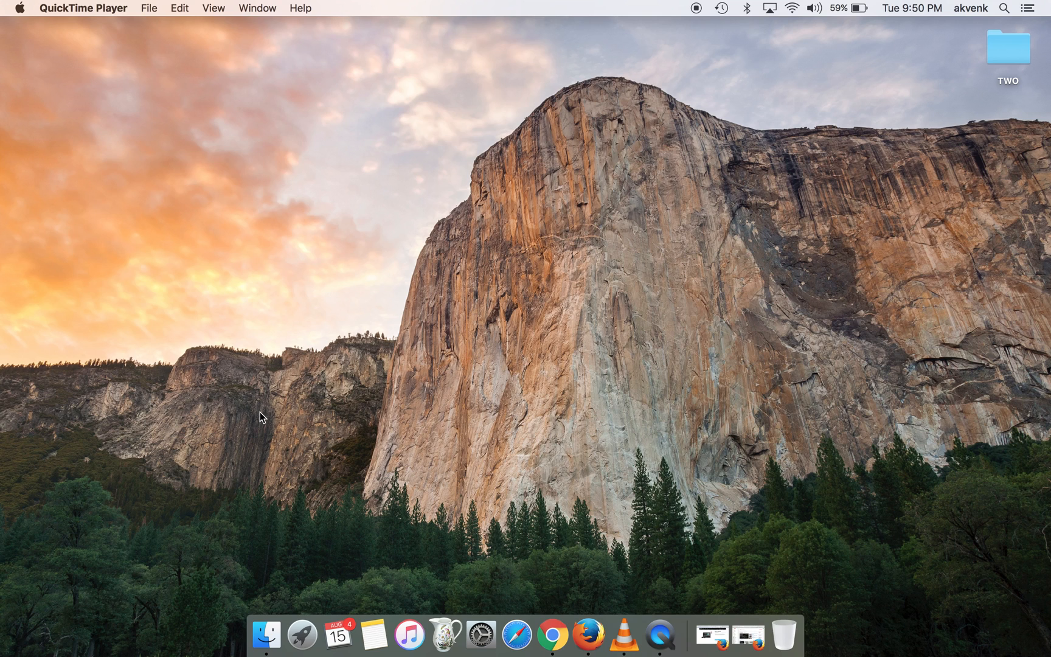
{"action": "mouse_move", "coordinate": [473, 472]}
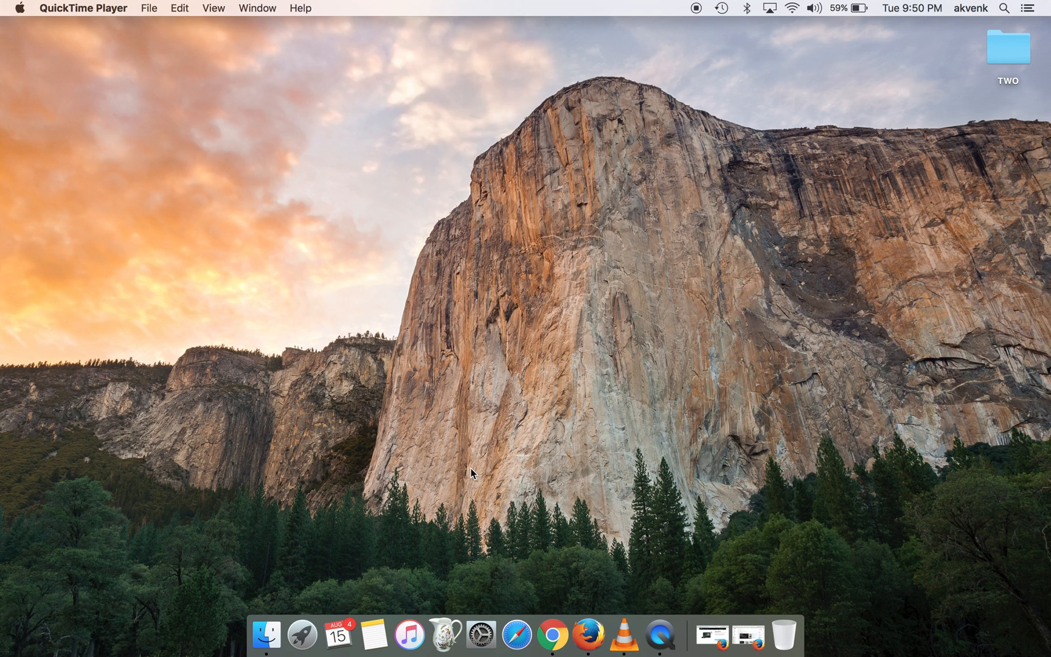
Search Spotlight for 'gopro' to launch GoPro Quik
{"action": "type", "text": "gopro"}
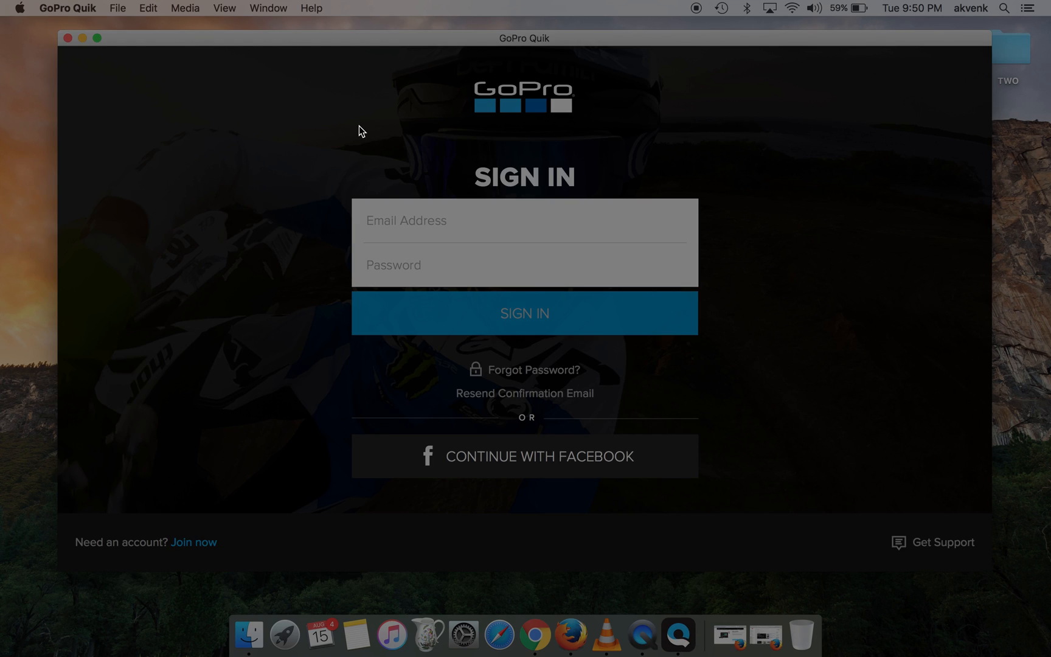
{"action": "mouse_move", "coordinate": [244, 118]}
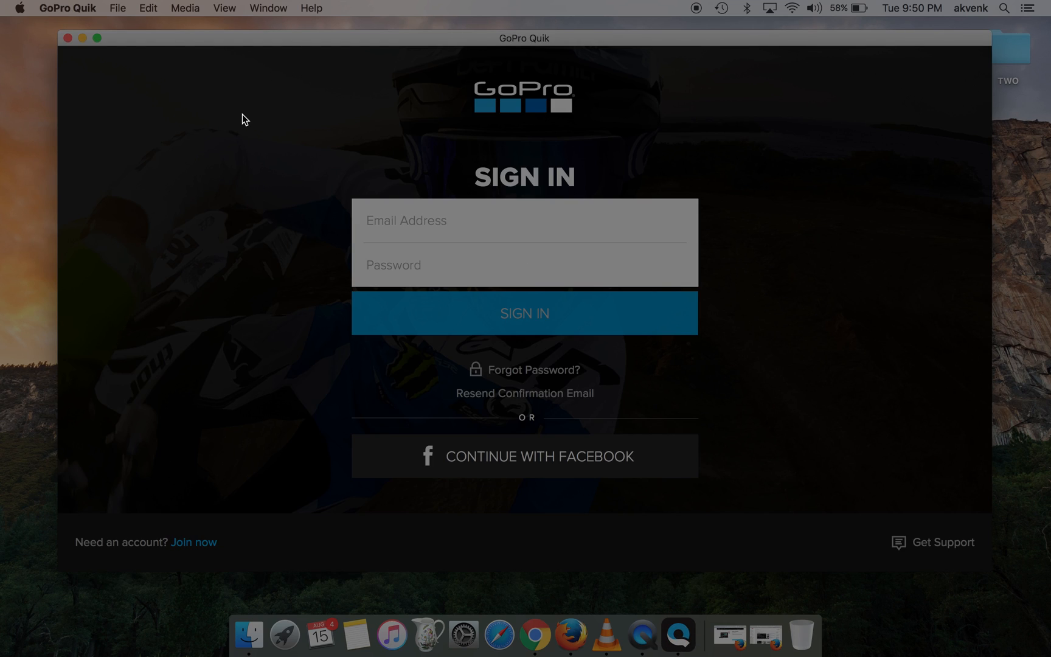
{"action": "mouse_move", "coordinate": [169, 163]}
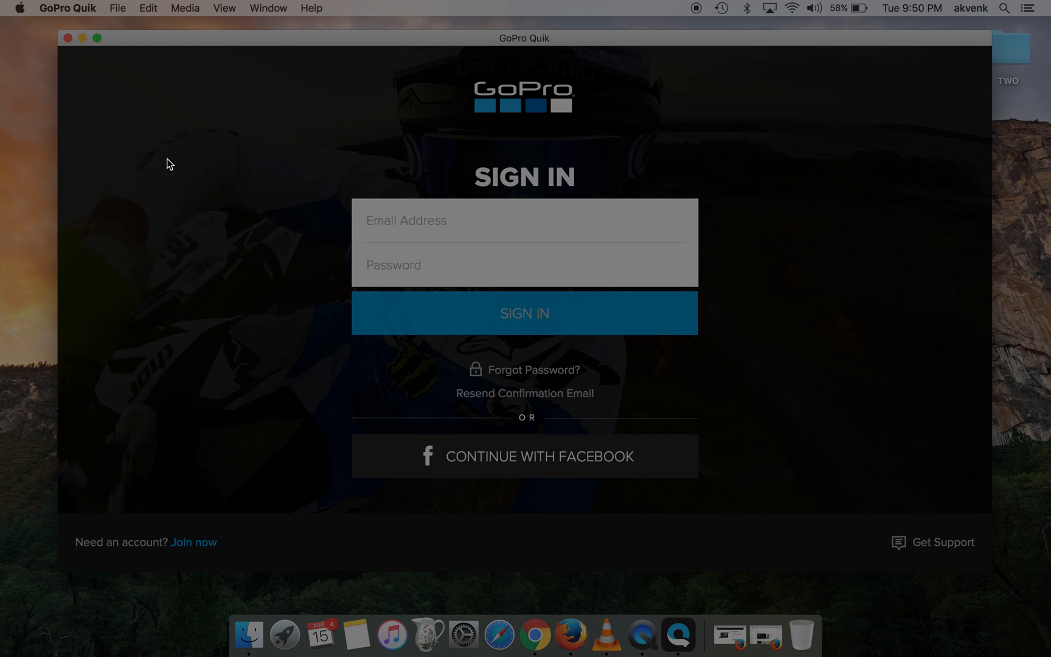
{"action": "mouse_move", "coordinate": [543, 45]}
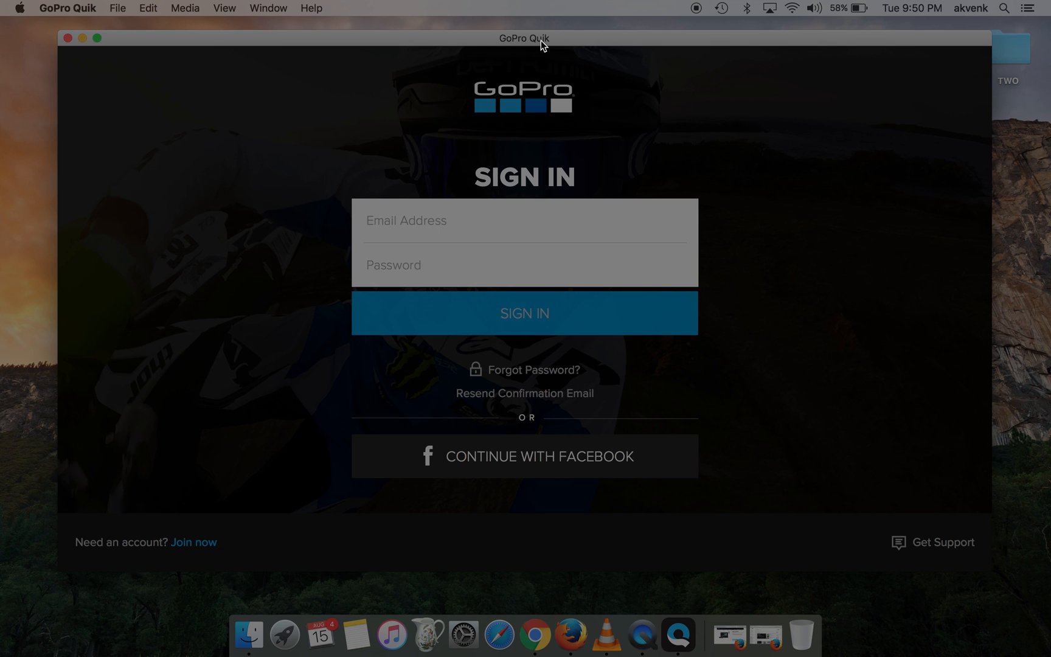
{"action": "mouse_move", "coordinate": [308, 166]}
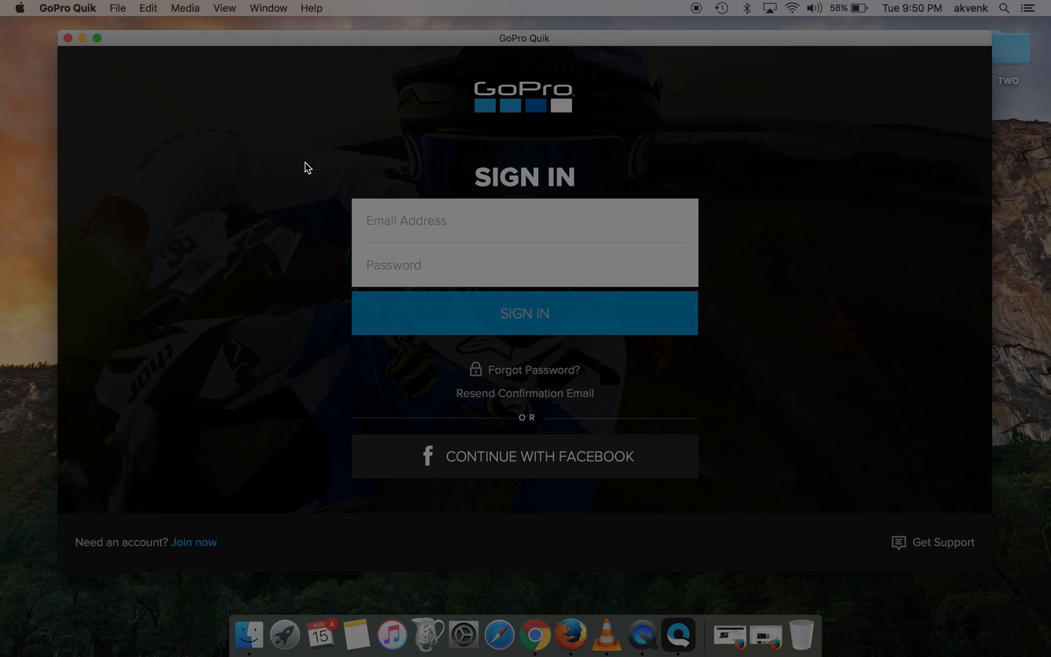
{"action": "mouse_move", "coordinate": [384, 227]}
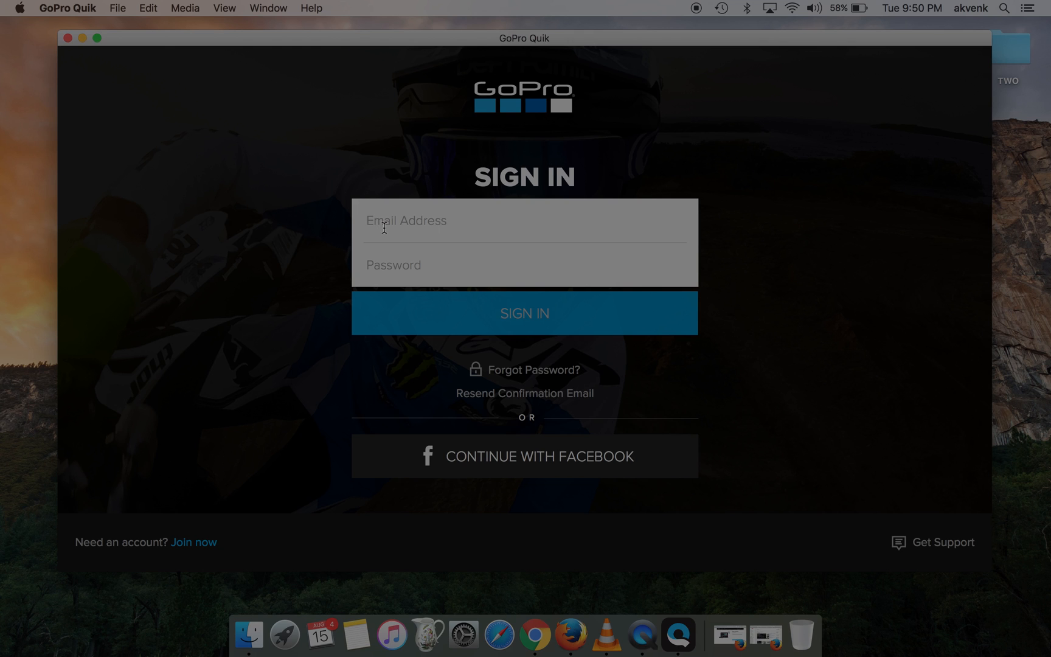
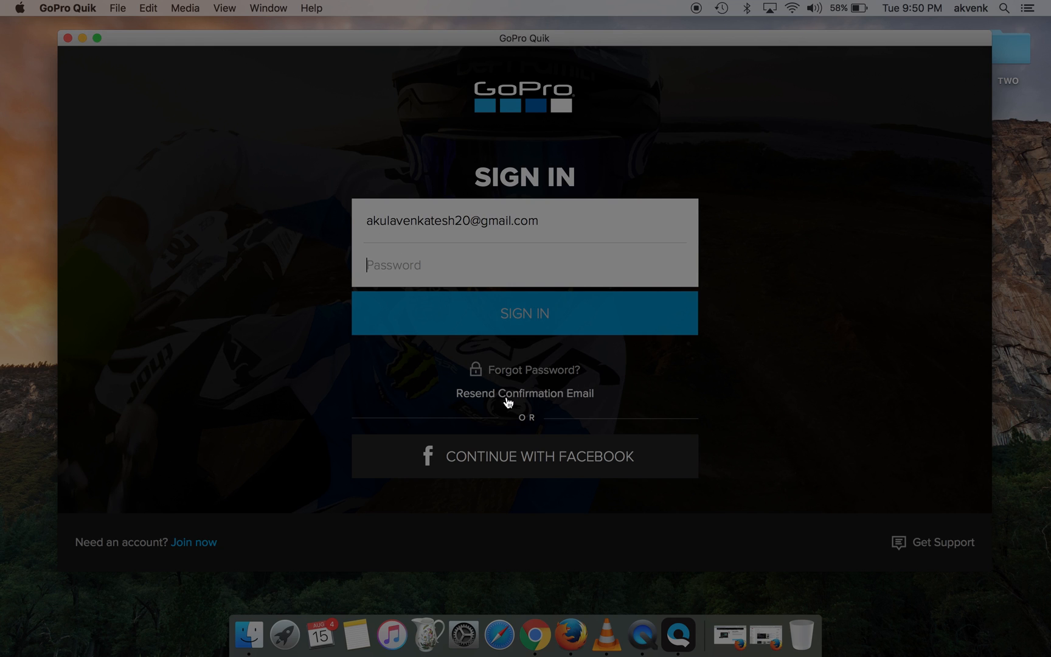
{"action": "mouse_move", "coordinate": [192, 546]}
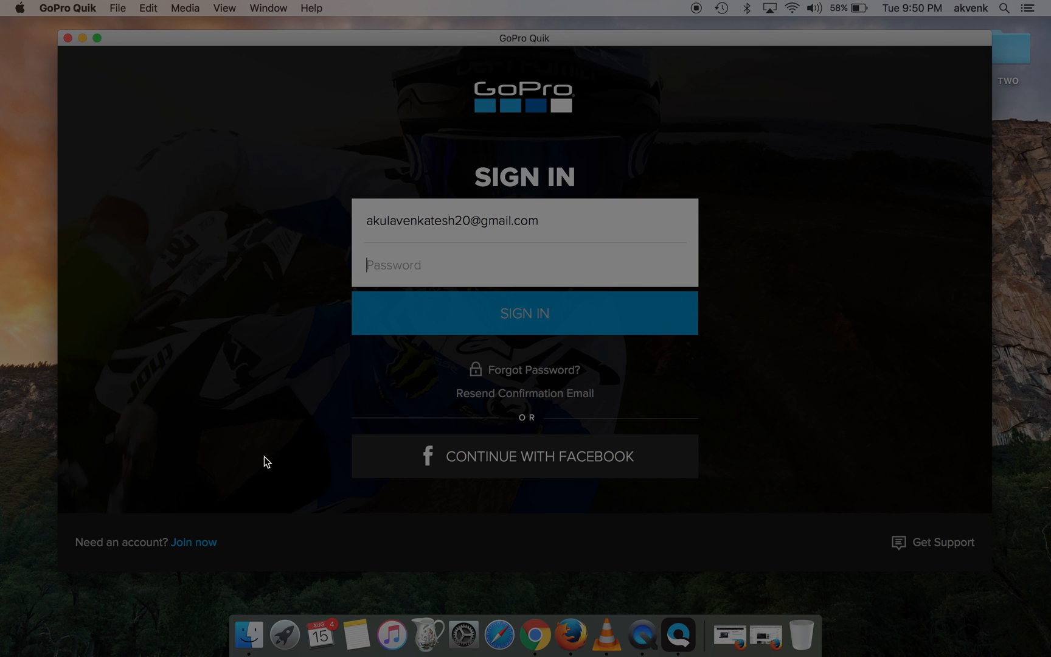
{"action": "type", "text": "•"}
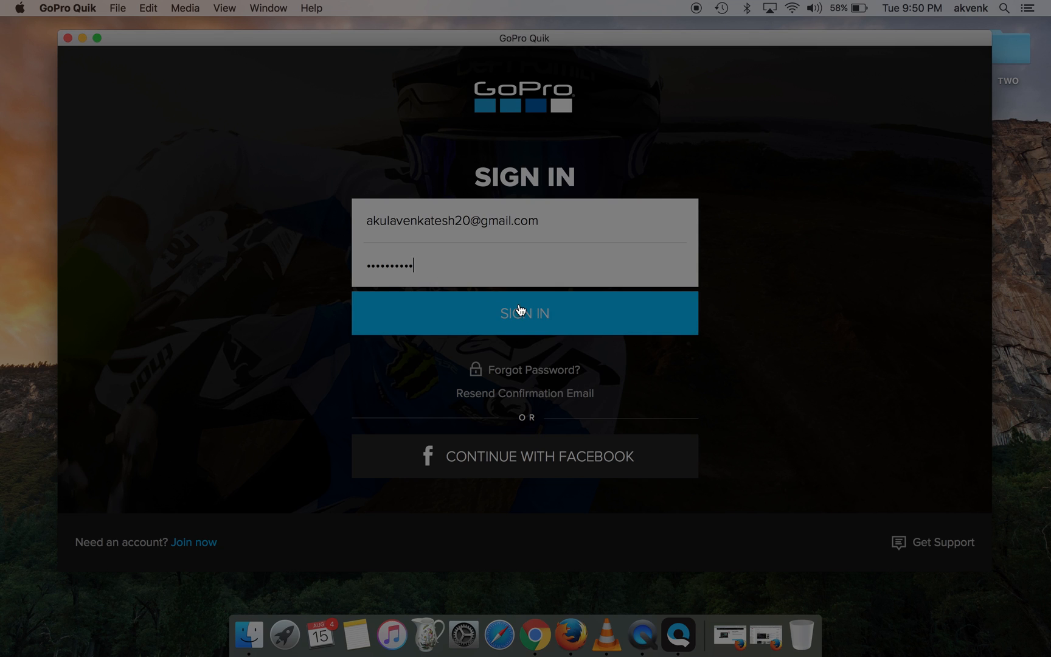
{"action": "left_click", "coordinate": [524, 314]}
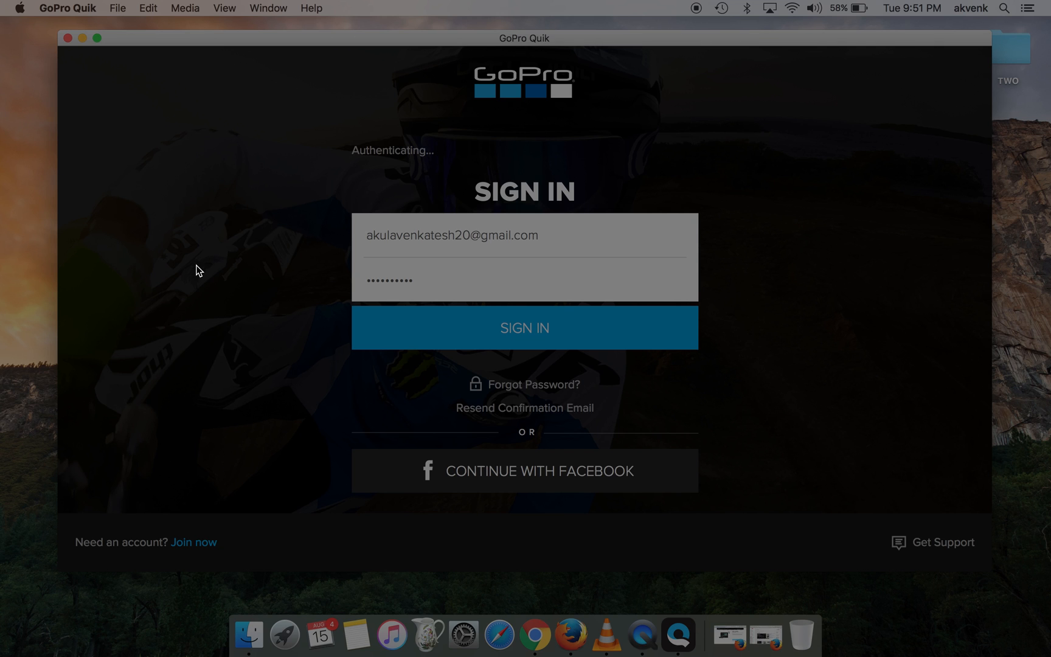
Finish authentication and open the HERO5 BLACK page with its 128 GB SD card, 38% used
{"action": "left_click", "coordinate": [524, 328]}
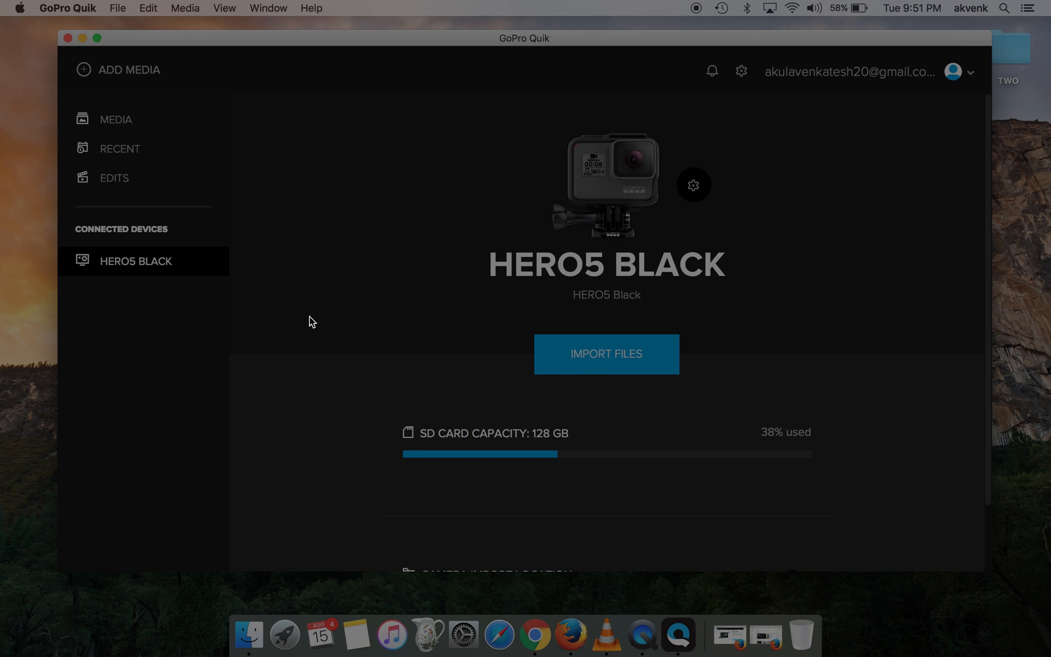
{"action": "mouse_move", "coordinate": [154, 262]}
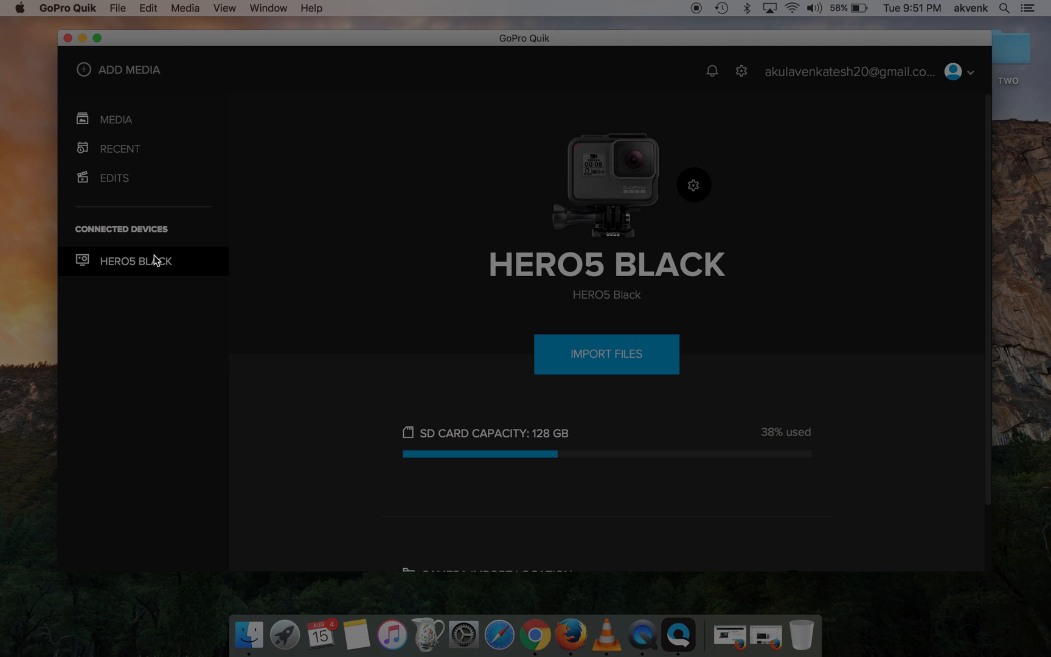
{"action": "mouse_move", "coordinate": [112, 275]}
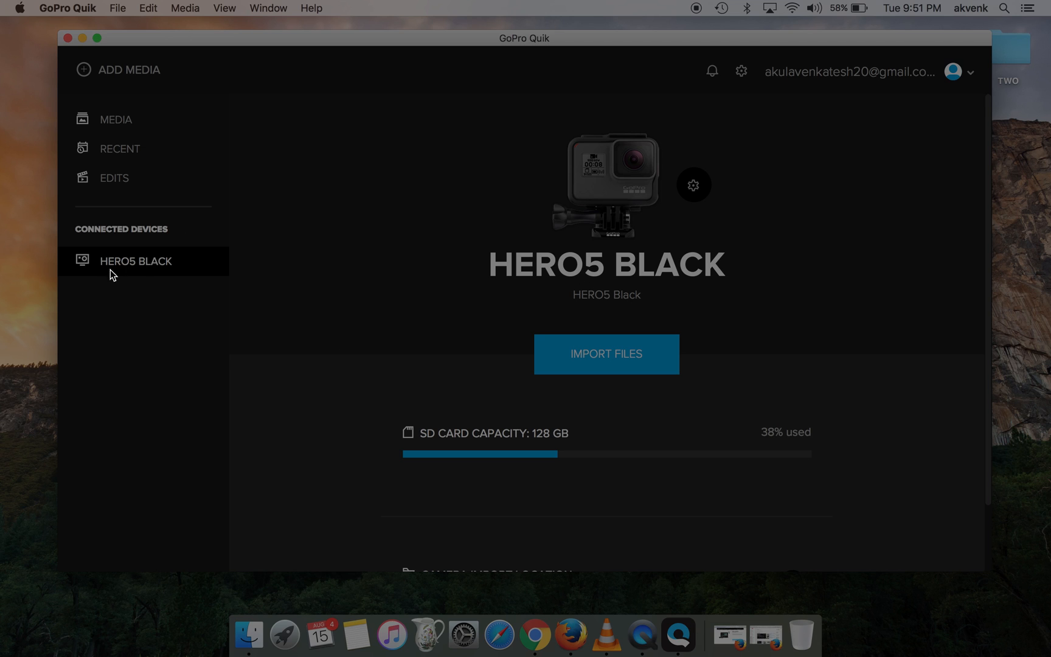
{"action": "mouse_move", "coordinate": [518, 310]}
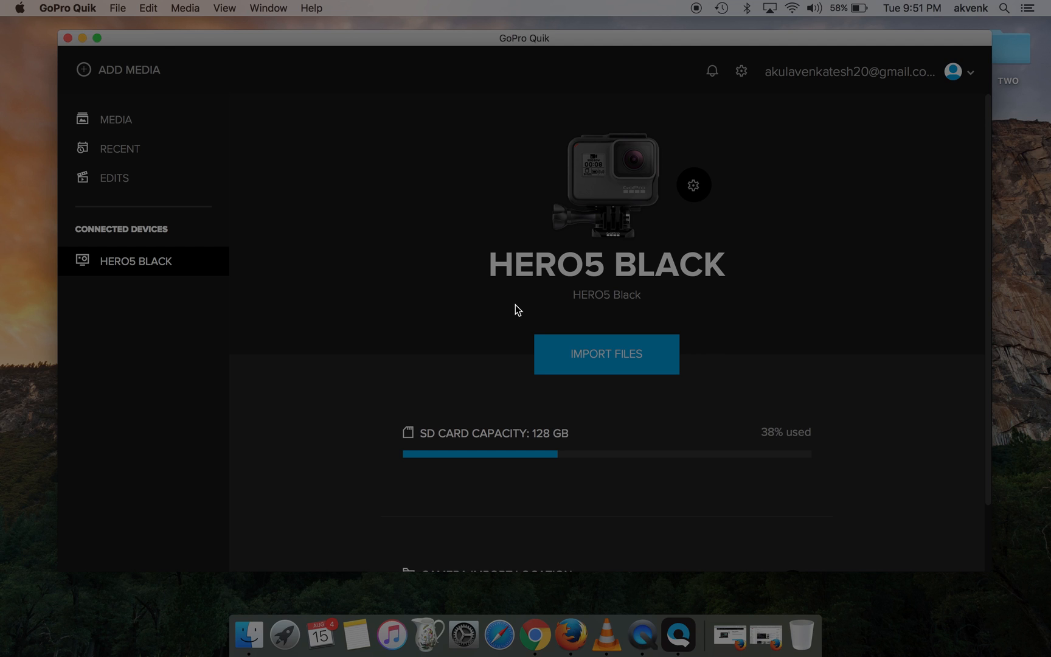
{"action": "mouse_move", "coordinate": [270, 300]}
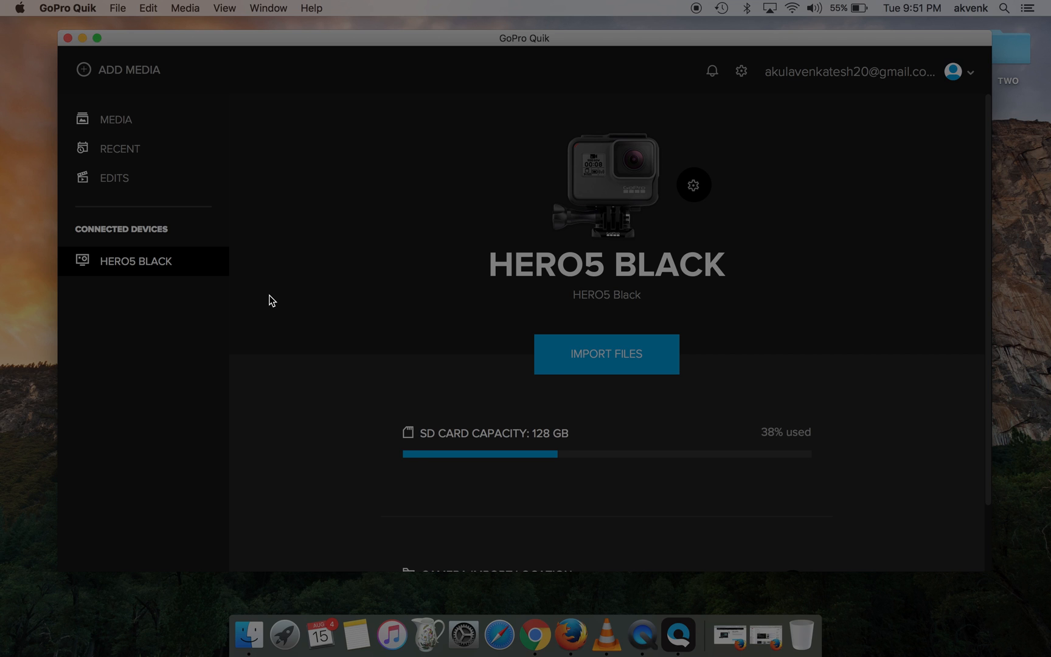
{"action": "left_click", "coordinate": [116, 119]}
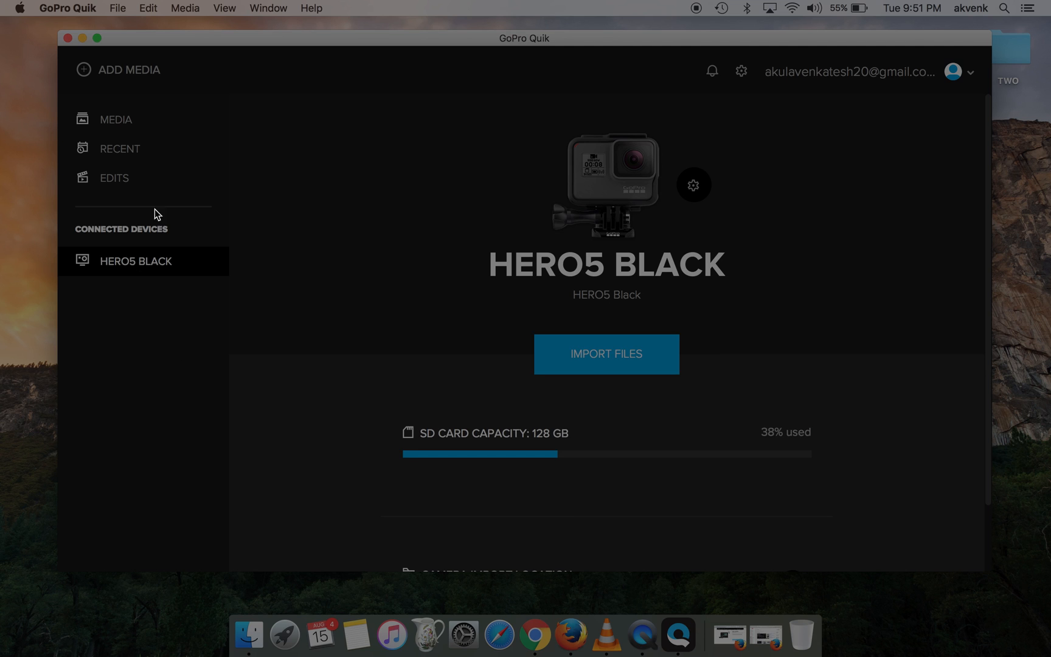
Open MEDIA, view the camera-connection steps via SHOW ME HOW, then dismiss them
{"action": "left_click", "coordinate": [115, 119]}
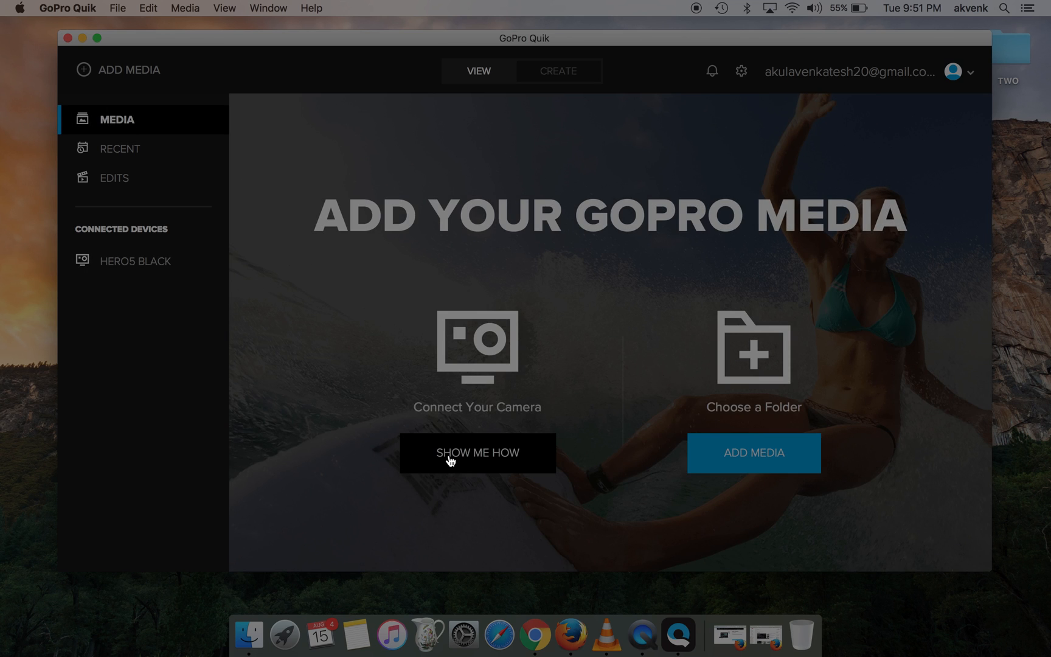
{"action": "mouse_move", "coordinate": [452, 435]}
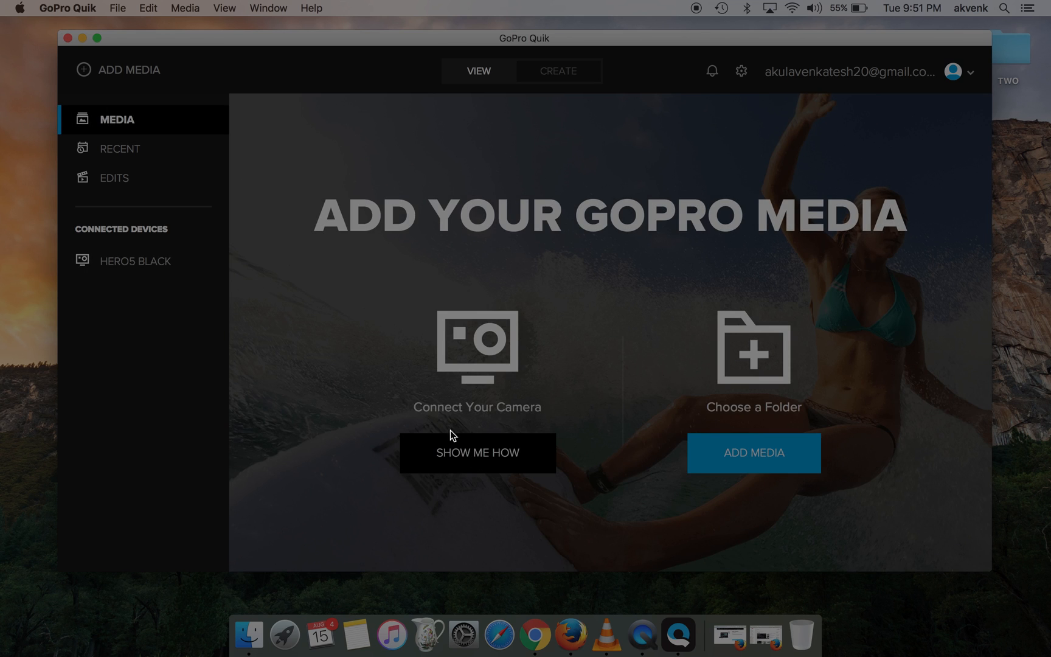
{"action": "mouse_move", "coordinate": [439, 256]}
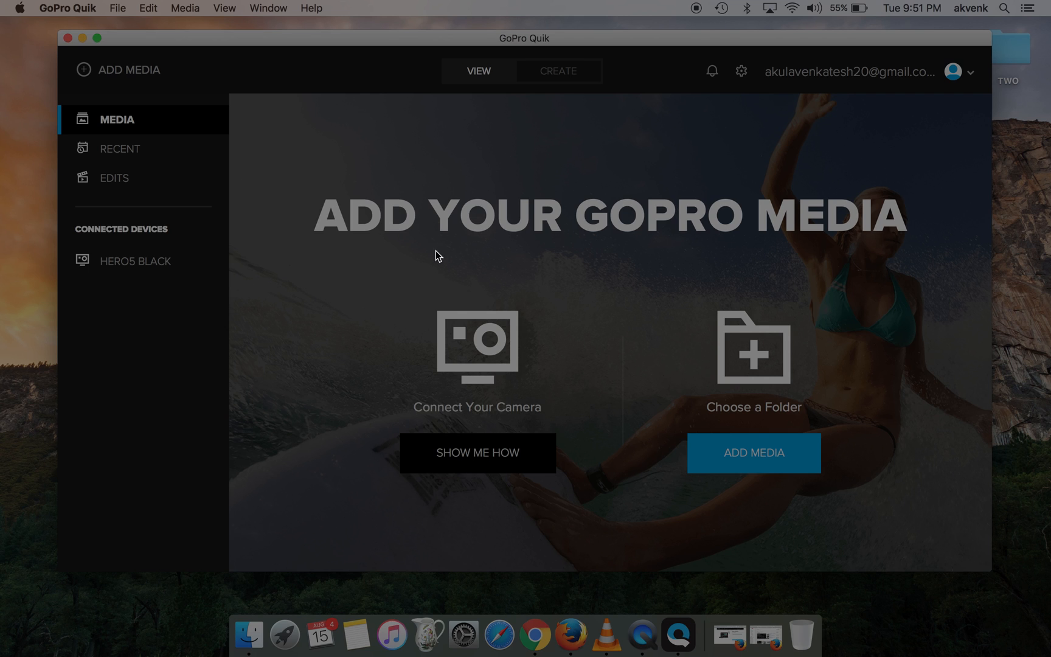
{"action": "left_click", "coordinate": [477, 453]}
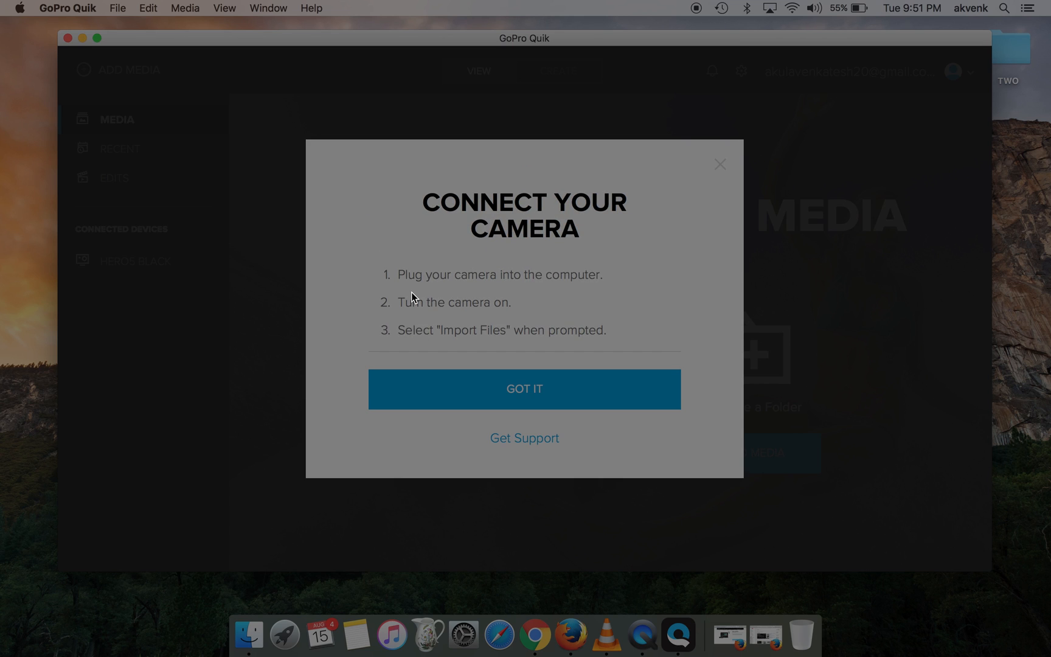
{"action": "mouse_move", "coordinate": [448, 232]}
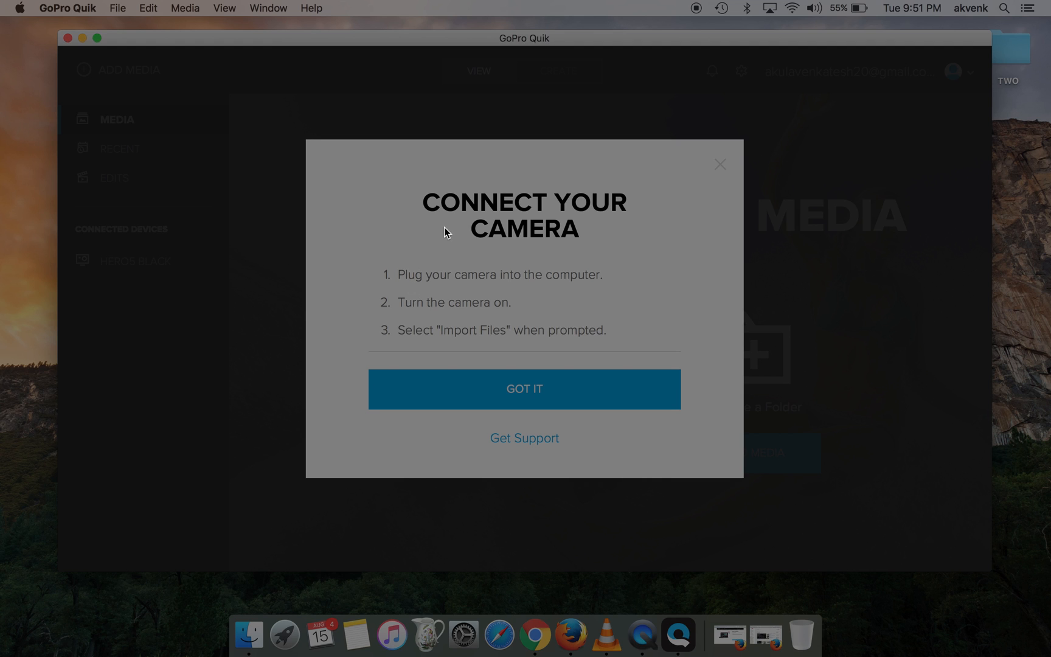
{"action": "mouse_move", "coordinate": [390, 314]}
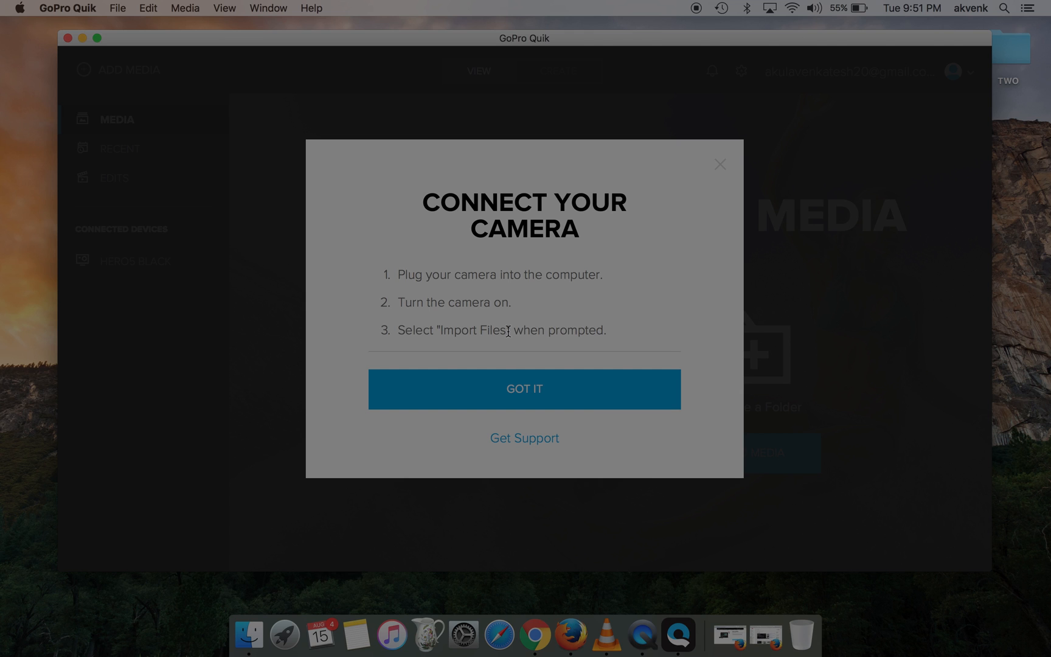
{"action": "left_click", "coordinate": [524, 388]}
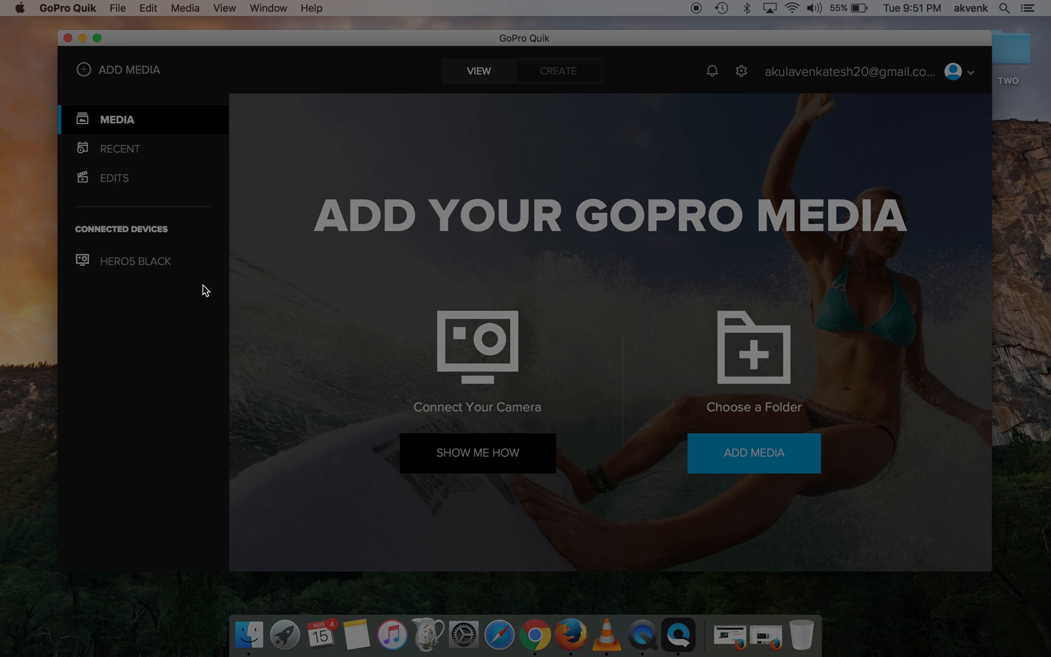
Select HERO5 BLACK under Connected Devices in the sidebar
{"action": "left_click", "coordinate": [135, 261]}
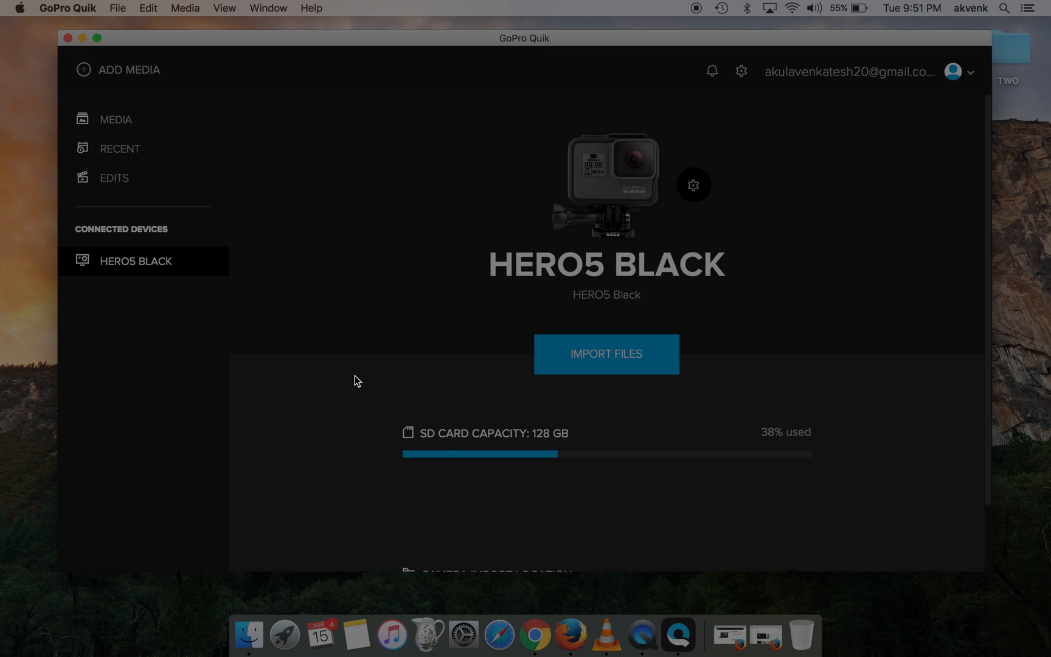
{"action": "mouse_move", "coordinate": [441, 446]}
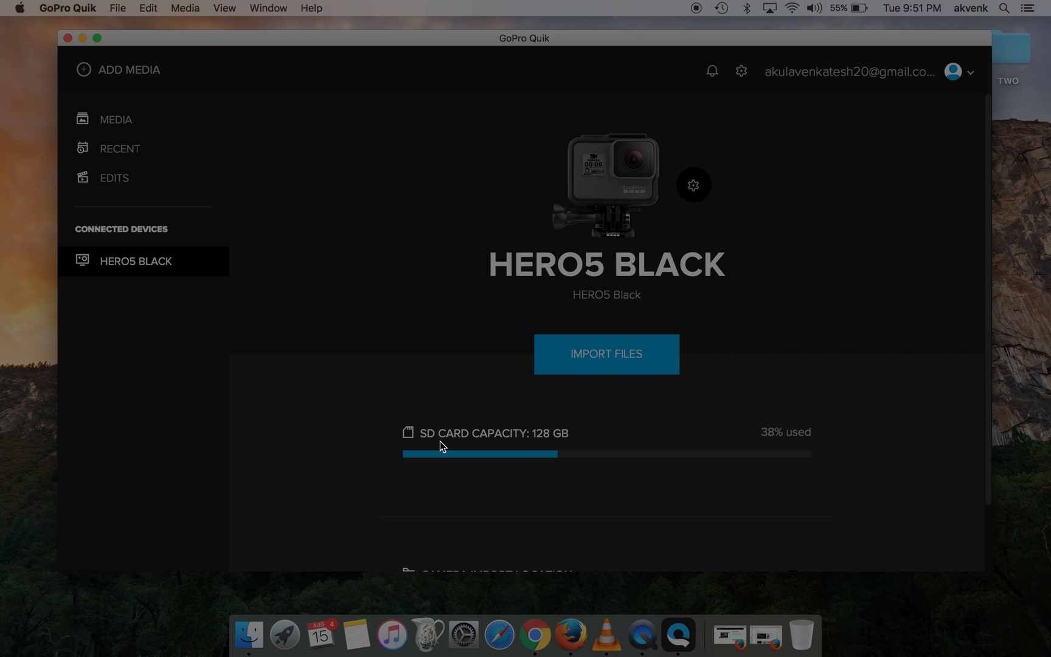
{"action": "mouse_move", "coordinate": [439, 366]}
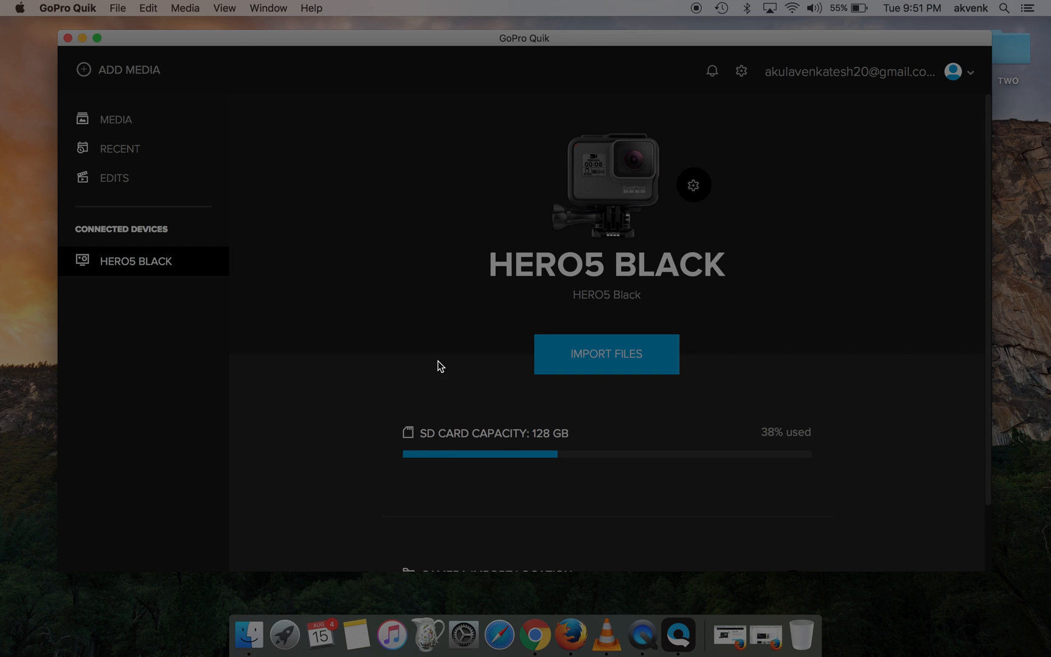